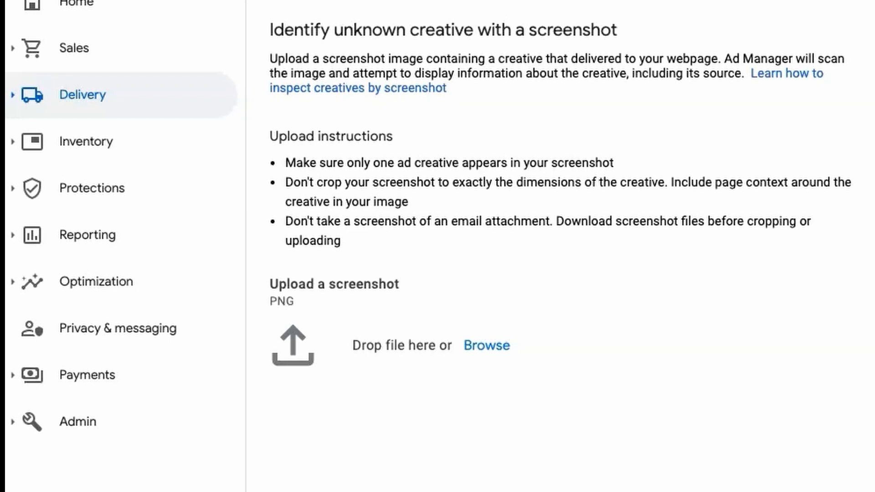
mouse_move(213, 155)
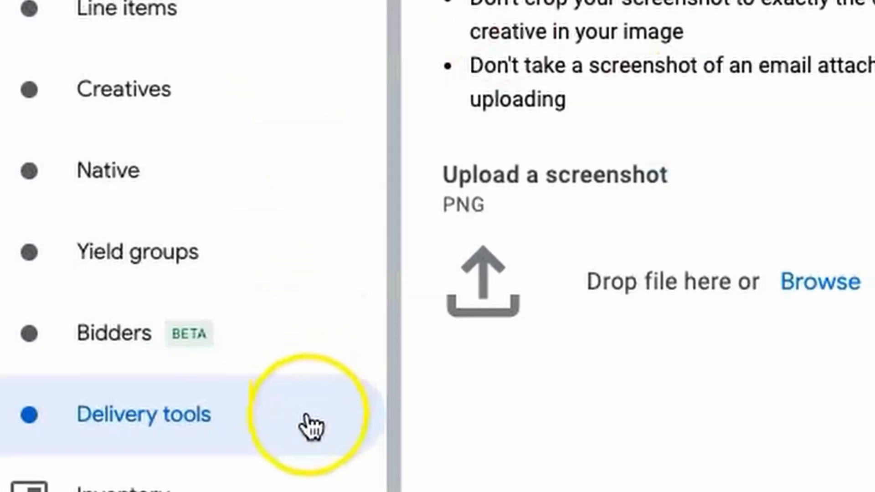
Open the Delivery tools landing page from the left navigation under Delivery.
left_click(143, 414)
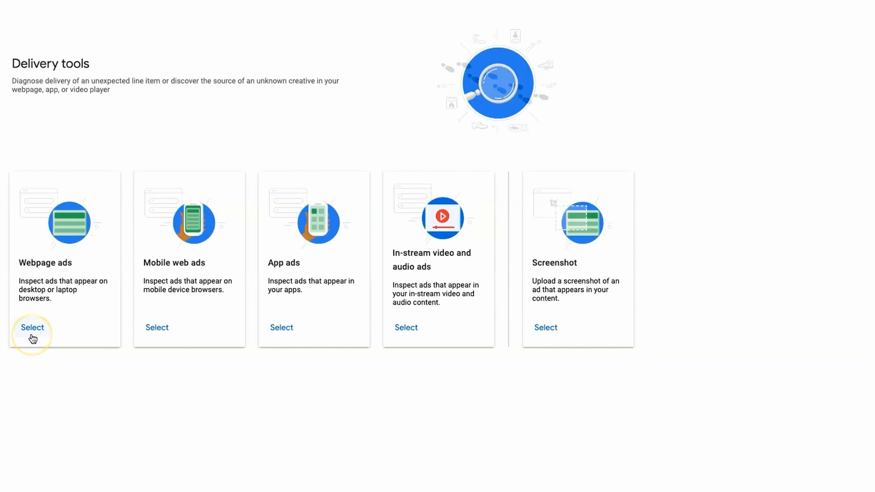
left_click(32, 327)
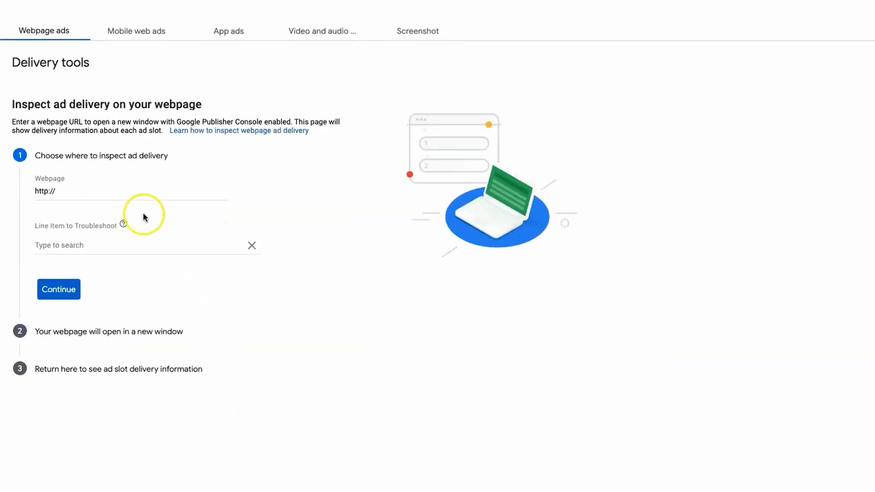
type("https://minecraft-resourcepacks.com/")
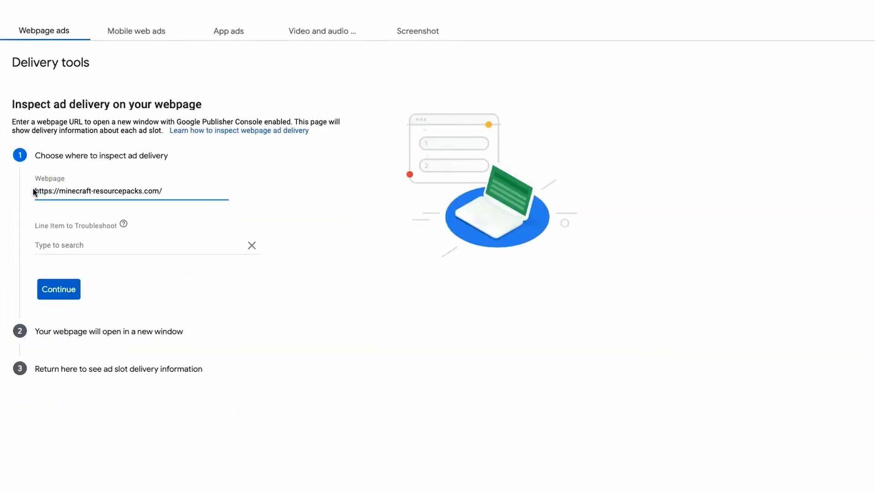
left_click(111, 245)
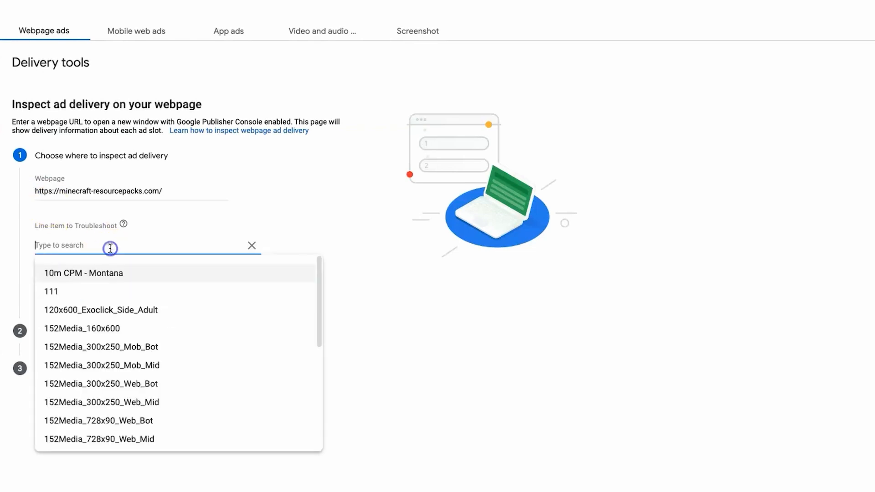
left_click(413, 336)
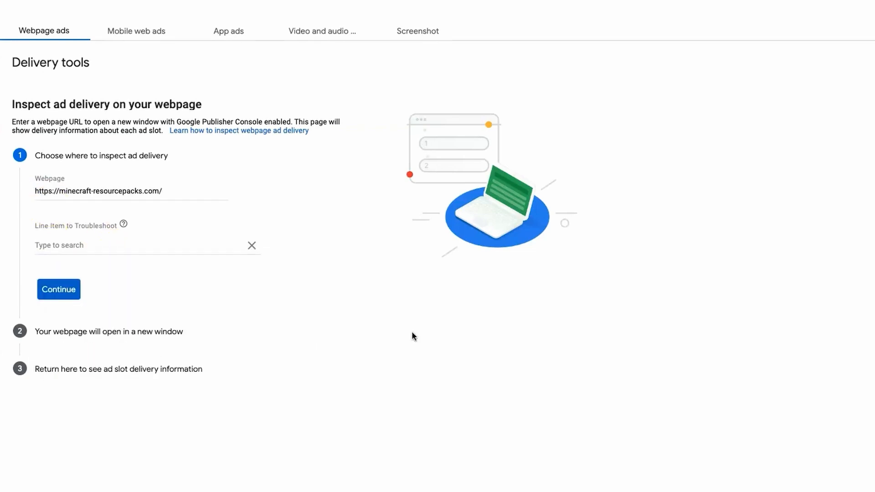
left_click(58, 289)
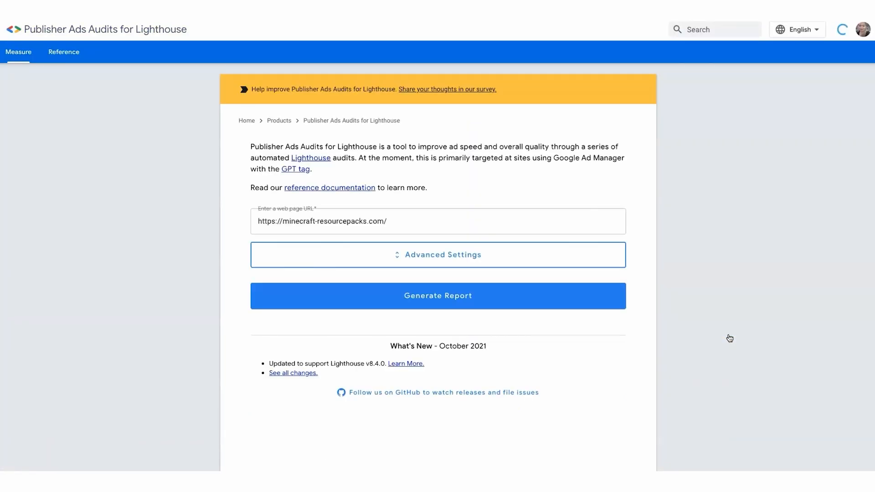
left_click(840, 29)
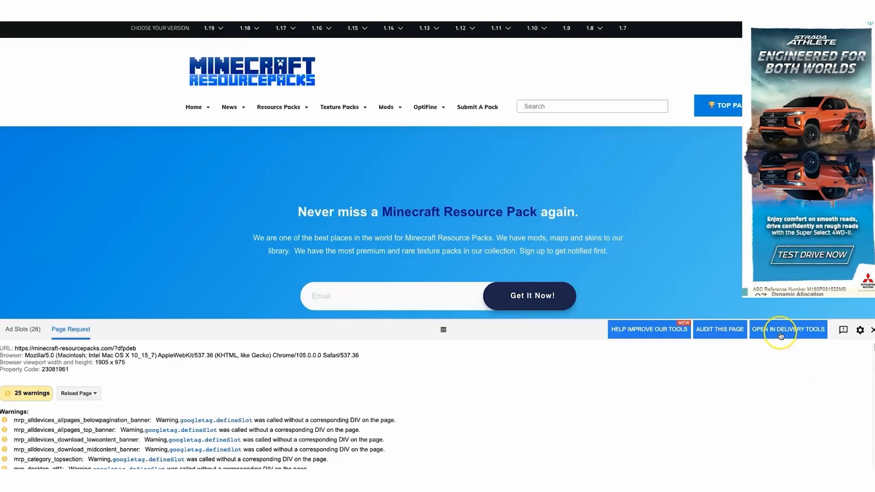
Send the site's ad slots from Publisher Console into Ad Manager's Delivery tools.
left_click(786, 329)
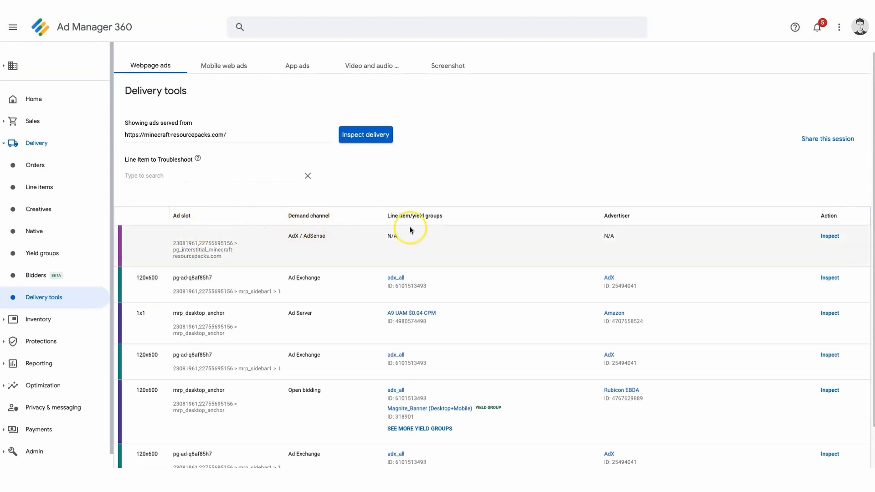
mouse_move(223, 66)
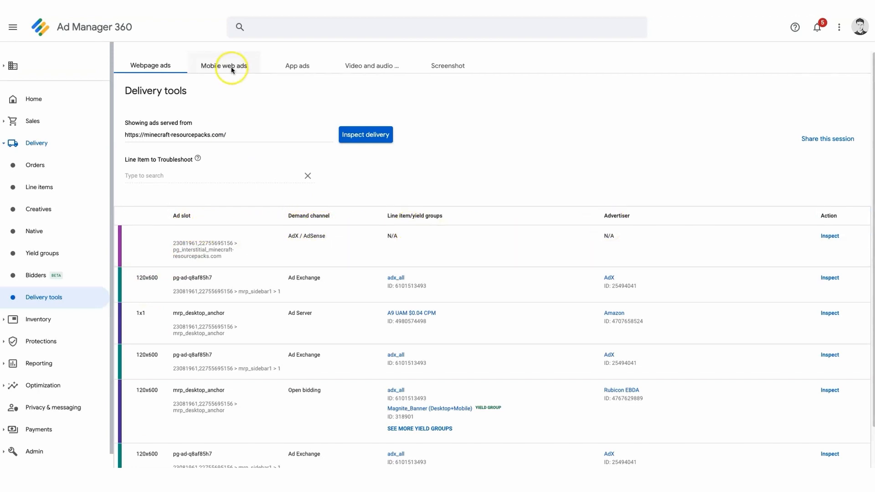
left_click(224, 66)
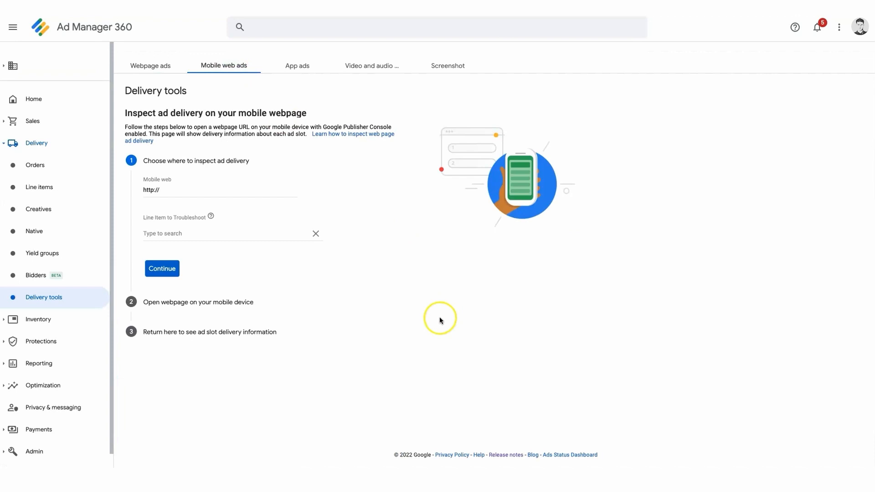
type("https://minecraft-resourcepacks.com/")
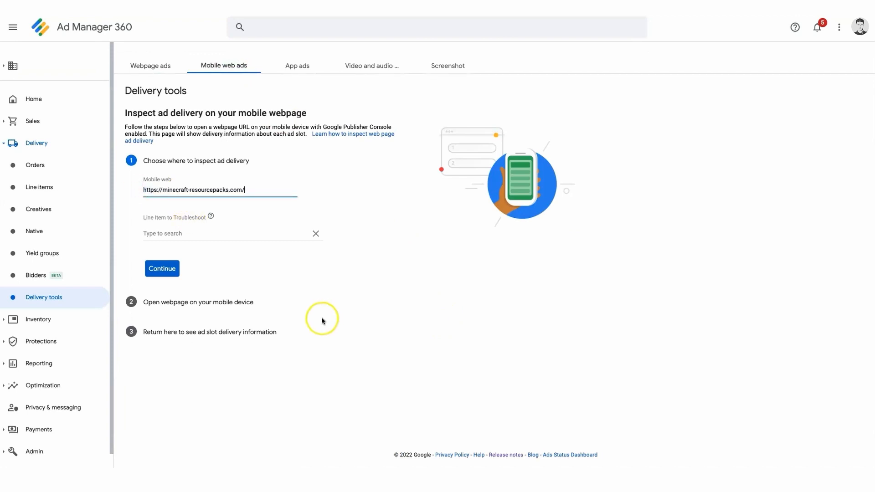
left_click(162, 268)
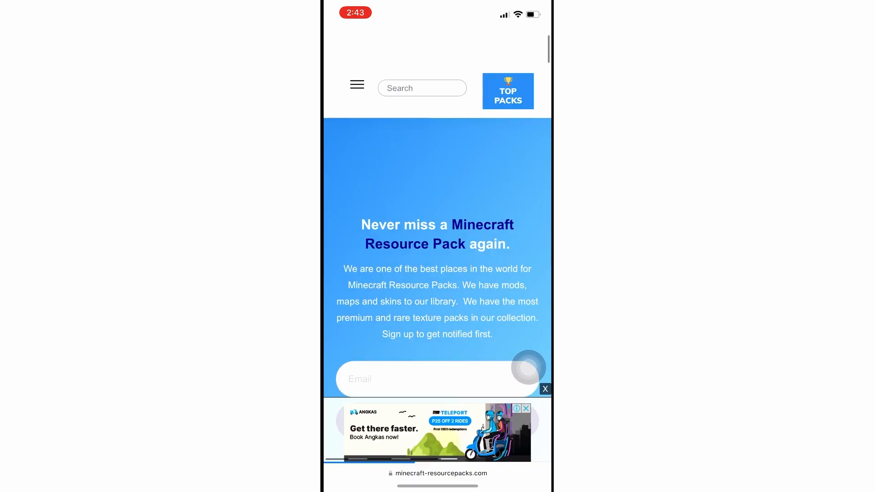
Show the Publisher Console on the phone to review the 16 ad slots, then move to the Video and audio troubleshooter.
scroll("down", 3)
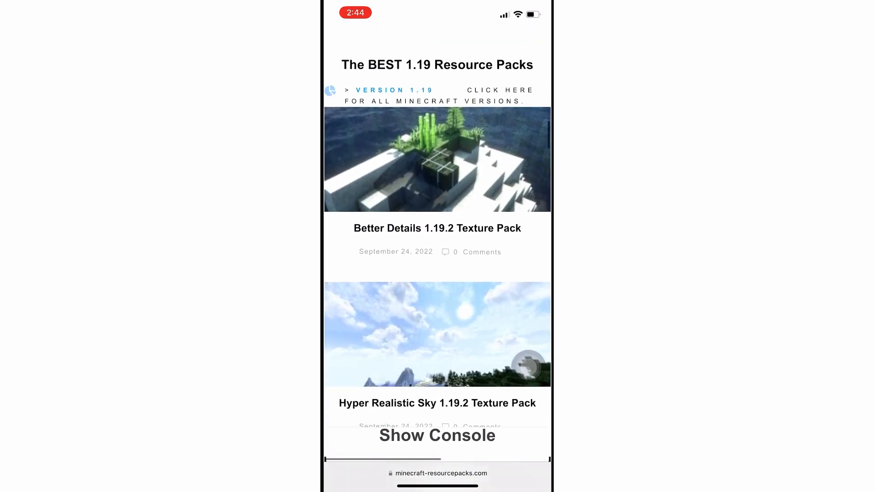
scroll("down", 3)
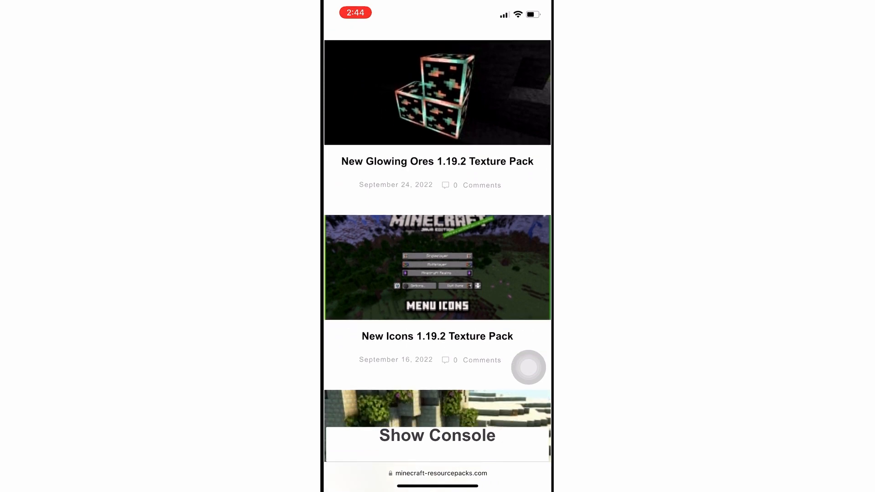
left_click(436, 435)
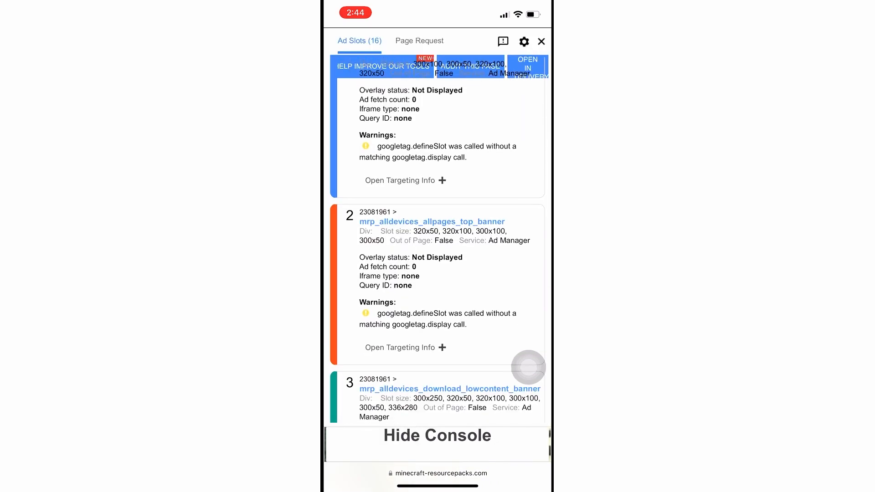
left_click(420, 40)
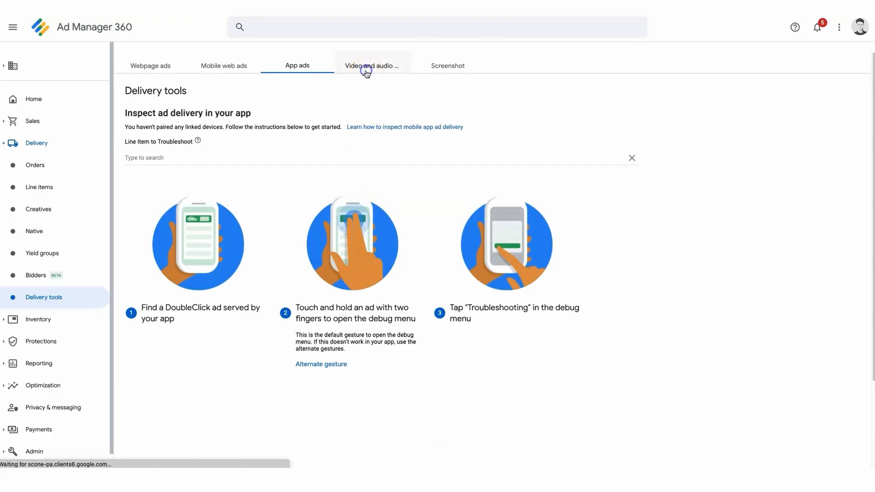
left_click(372, 66)
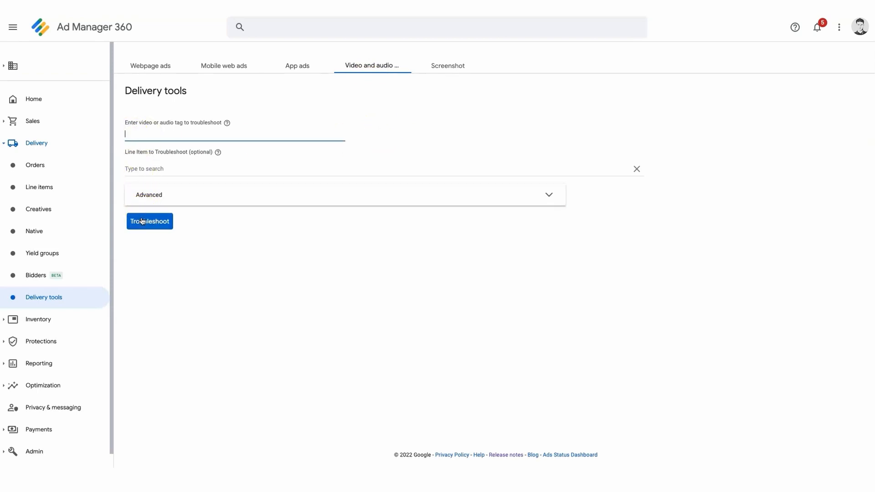
Run Troubleshoot with the video tag field empty, then switch to the Screenshot creative identification.
left_click(149, 221)
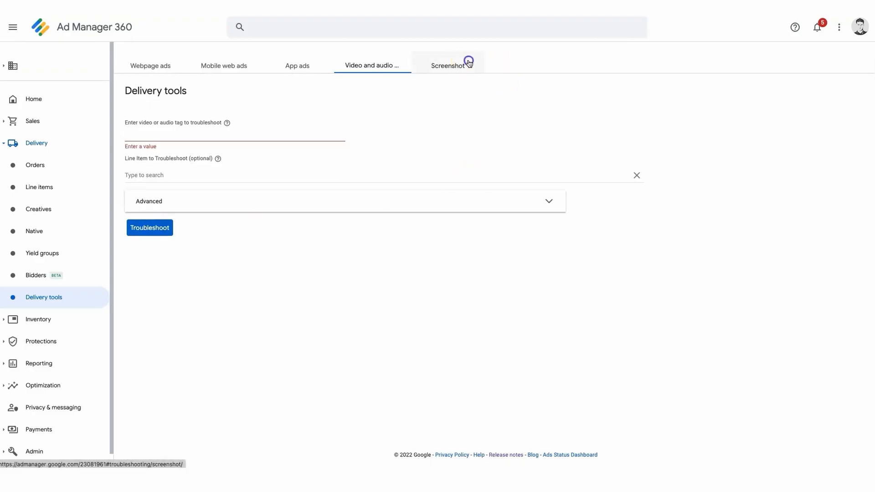
left_click(447, 65)
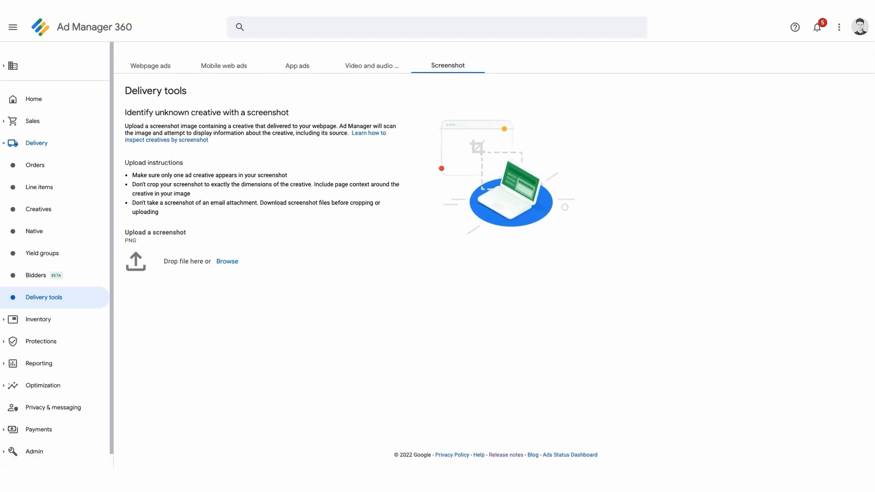